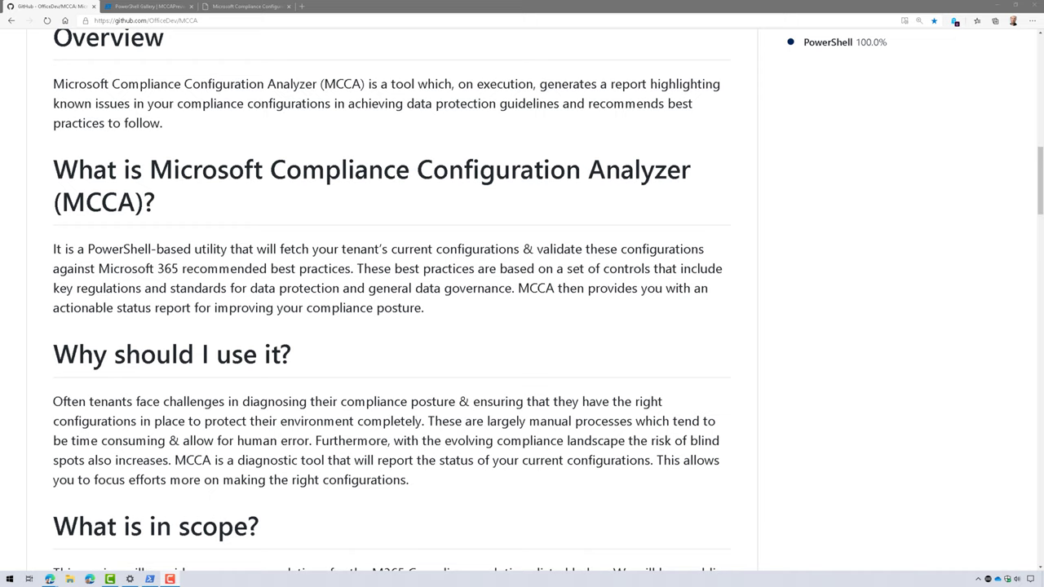
Scroll to 'What is in scope?' and highlight Information Protection and Communication Compliance
{"action": "scroll", "scroll_direction": "down", "scroll_amount": 3}
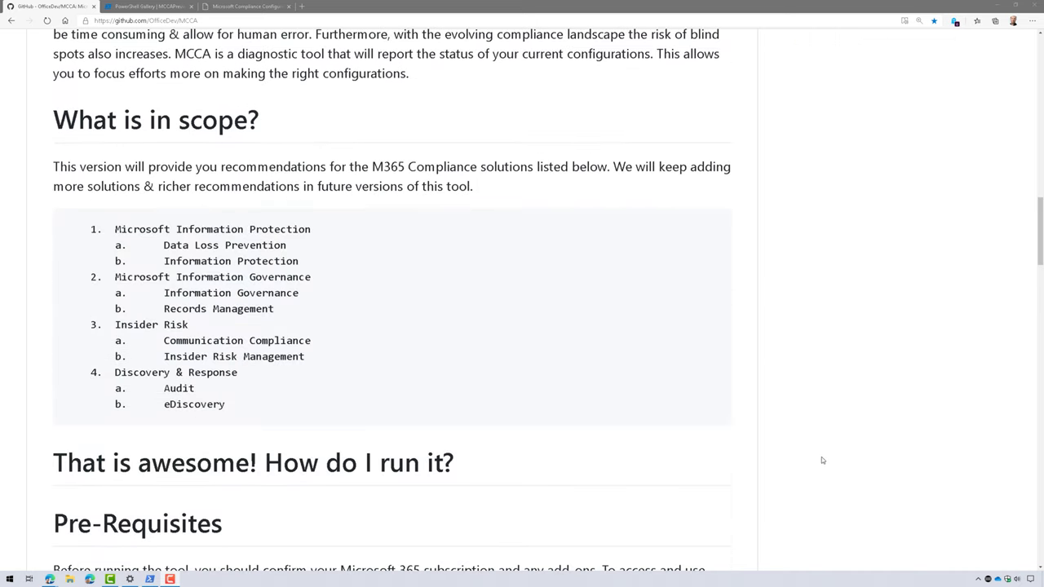
{"action": "mouse_move", "coordinate": [571, 318]}
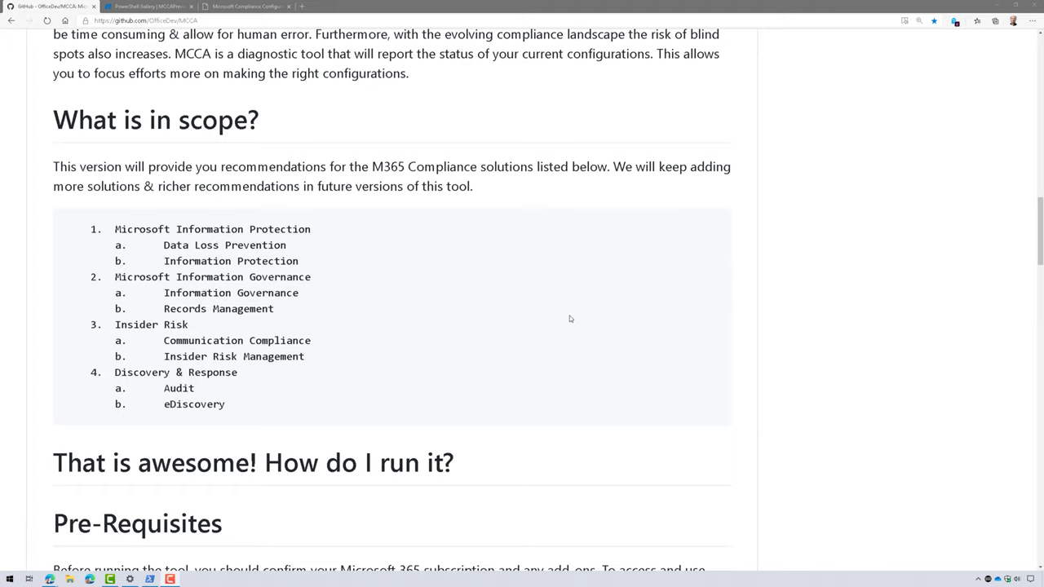
{"action": "mouse_move", "coordinate": [176, 248]}
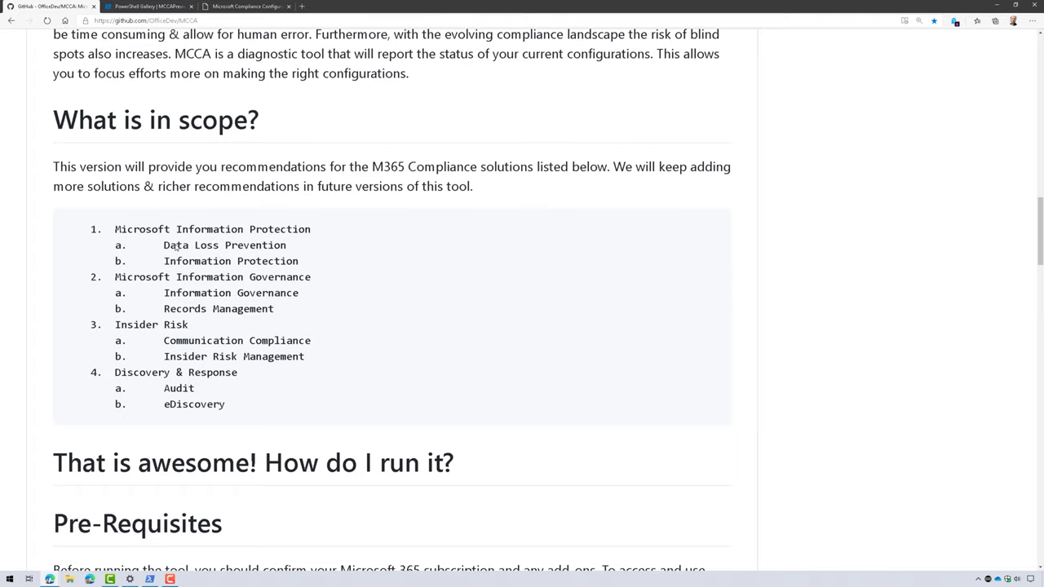
{"action": "double_click", "coordinate": [212, 229]}
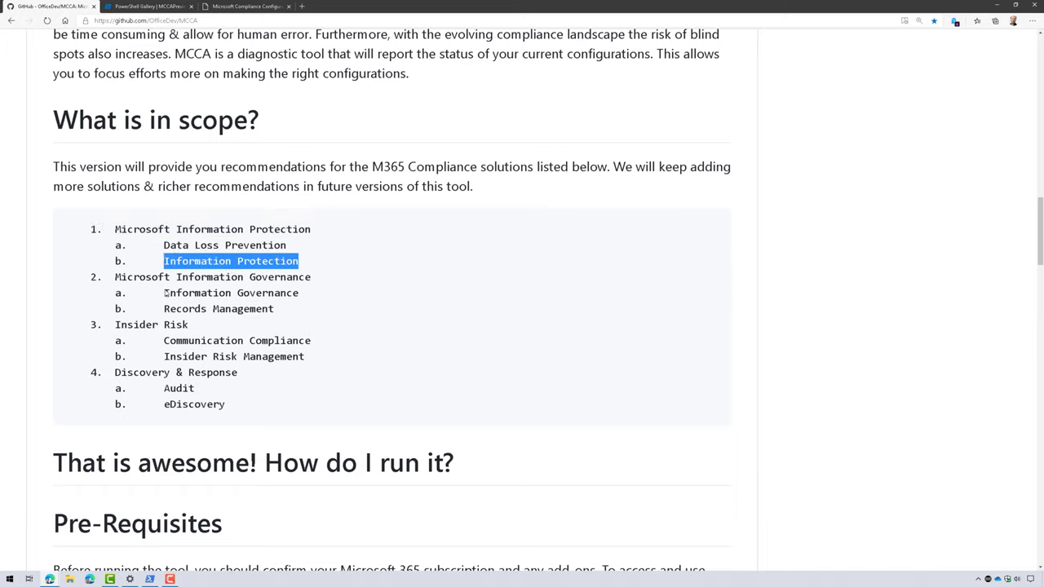
{"action": "double_click", "coordinate": [218, 308]}
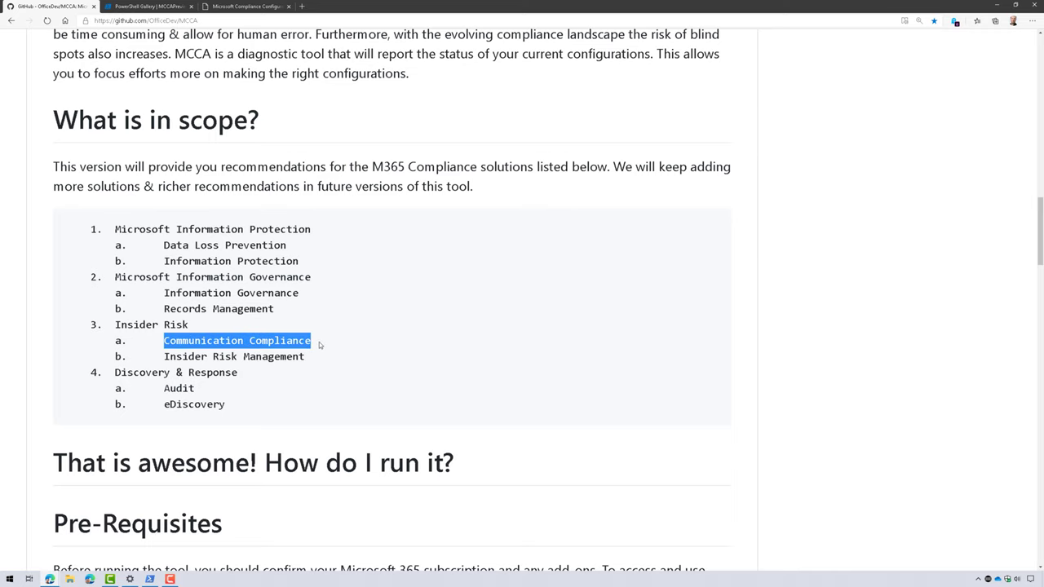
Scroll to Pre-Requisites and highlight the note that MCCA still reports E5 statuses
{"action": "scroll", "scroll_direction": "down", "scroll_amount": 3}
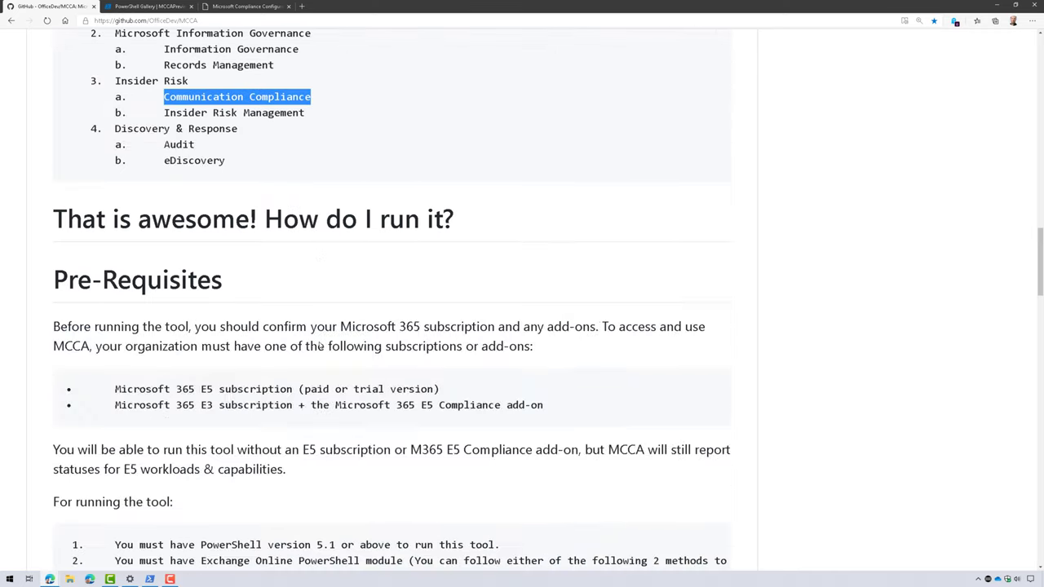
{"action": "scroll", "scroll_direction": "down", "scroll_amount": 3}
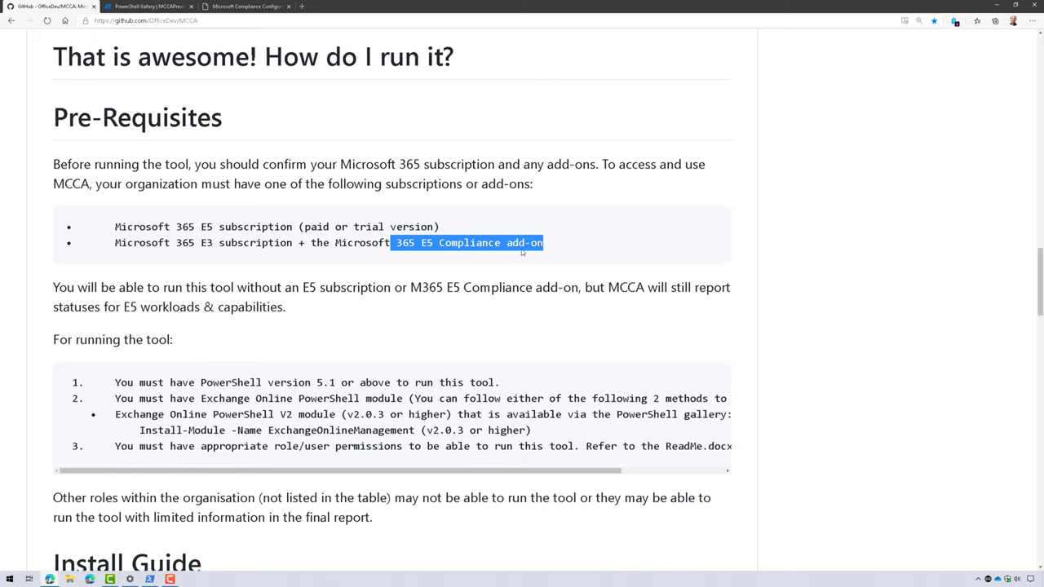
{"action": "mouse_move", "coordinate": [566, 283]}
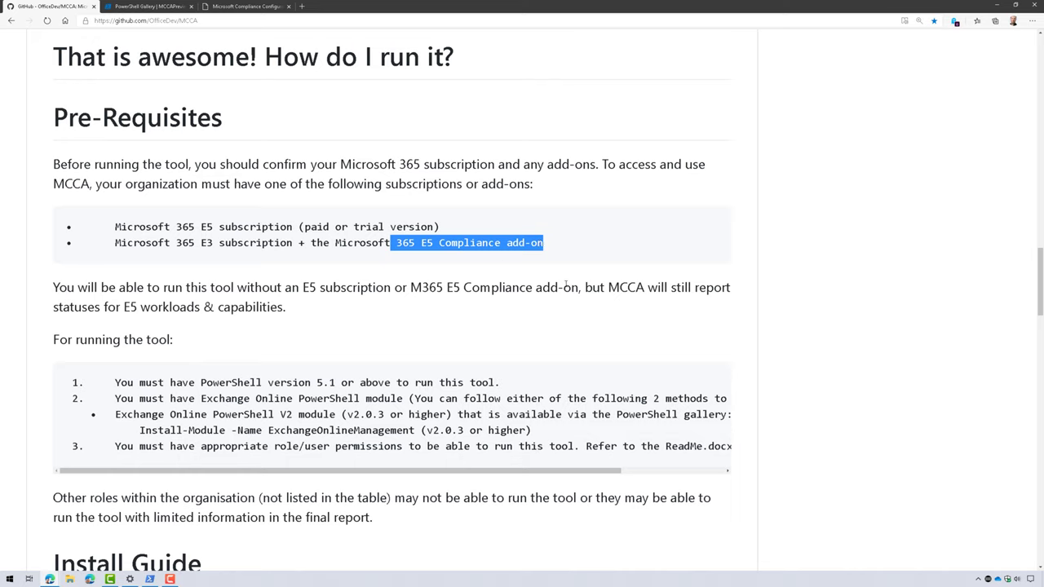
{"action": "left_click_drag", "start_coordinate": [586, 287], "coordinate": [285, 306]}
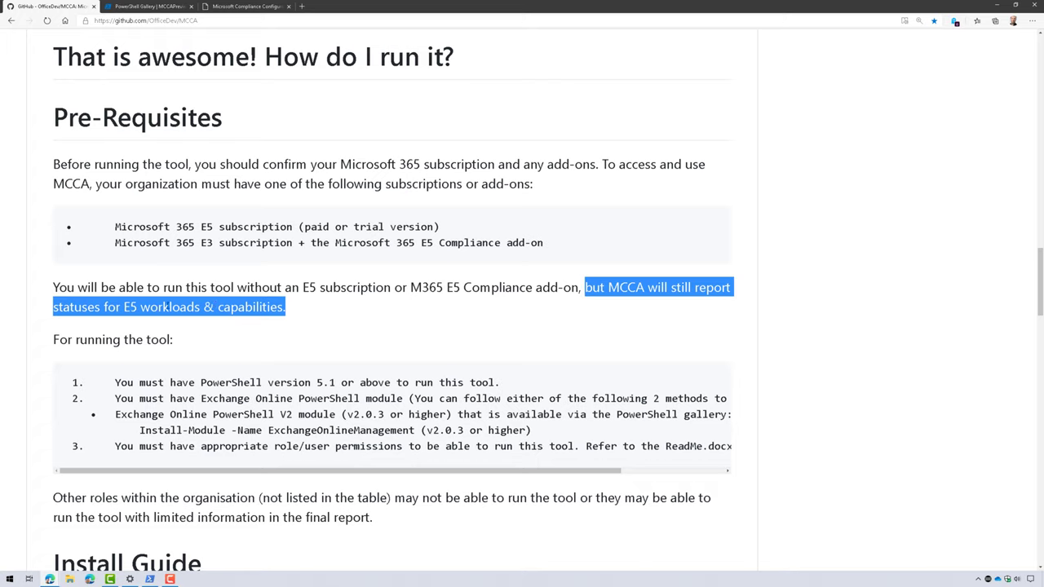
{"action": "mouse_move", "coordinate": [251, 363]}
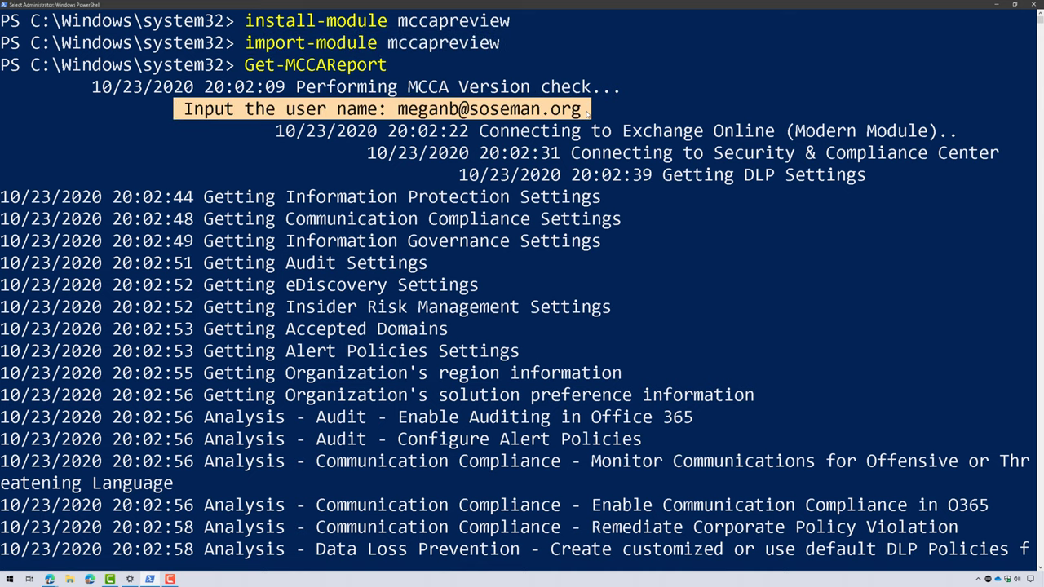
Highlight the 'Getting … Settings' lines of the Get-MCCAReport output and scroll further
{"action": "left_click_drag", "start_coordinate": [204, 196], "coordinate": [734, 416]}
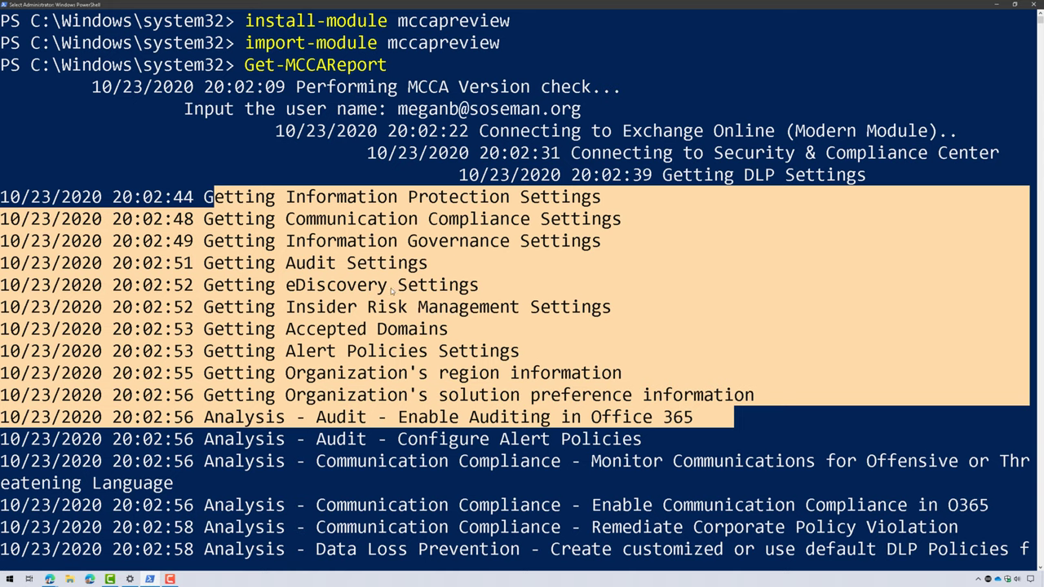
{"action": "mouse_move", "coordinate": [434, 344]}
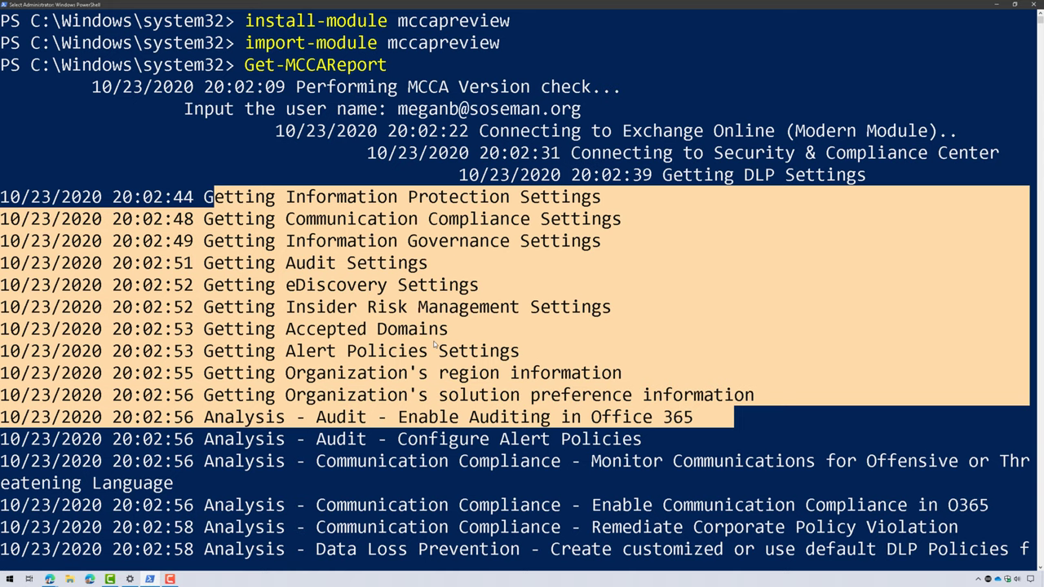
{"action": "scroll", "scroll_direction": "down", "scroll_amount": 3}
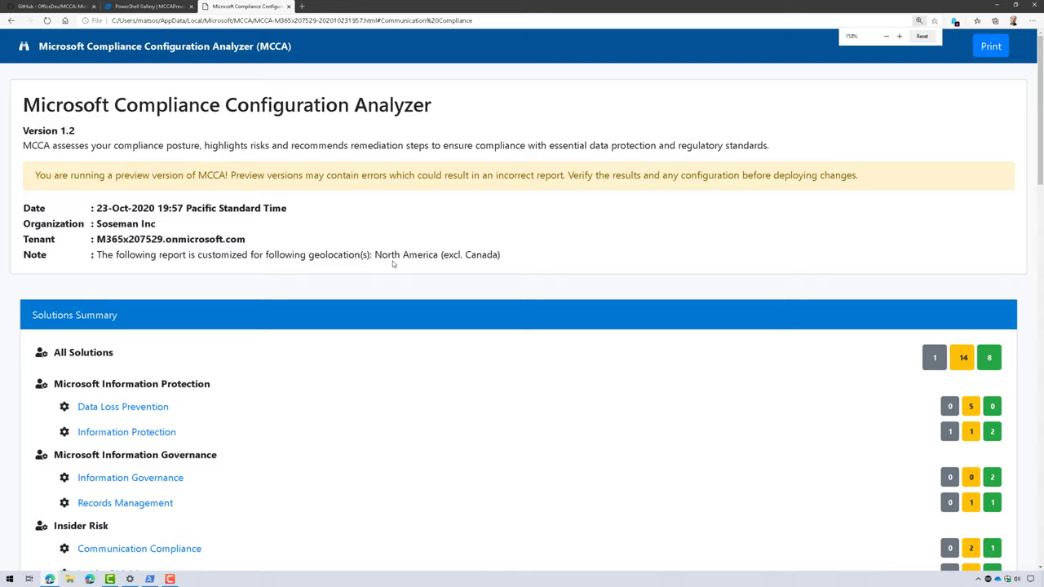
Zoom the report to 150% and scroll through the Solutions Summary counts to Data Loss Prevention
{"action": "left_click", "coordinate": [899, 36]}
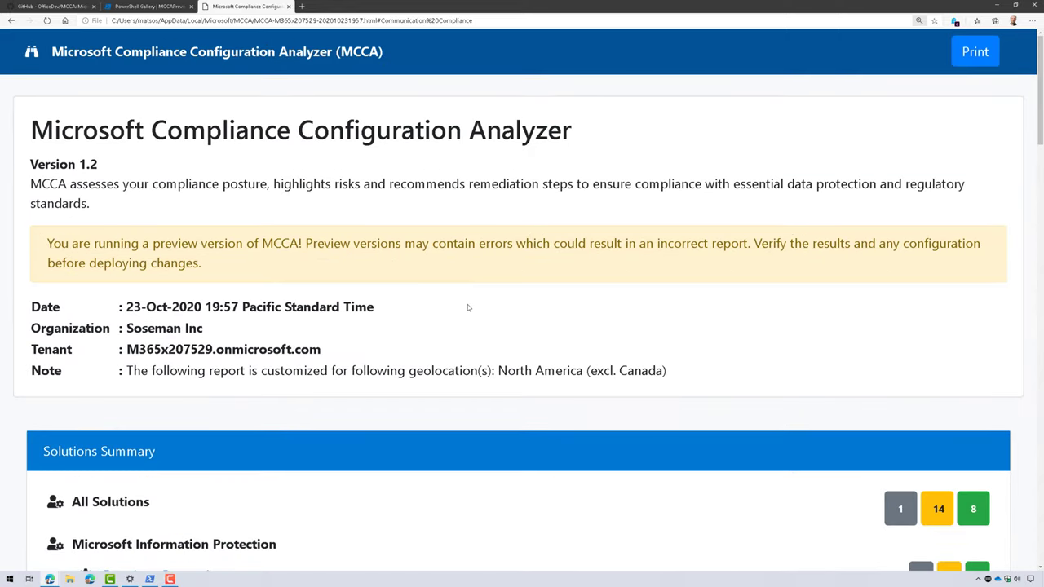
{"action": "scroll", "scroll_direction": "down", "scroll_amount": 3}
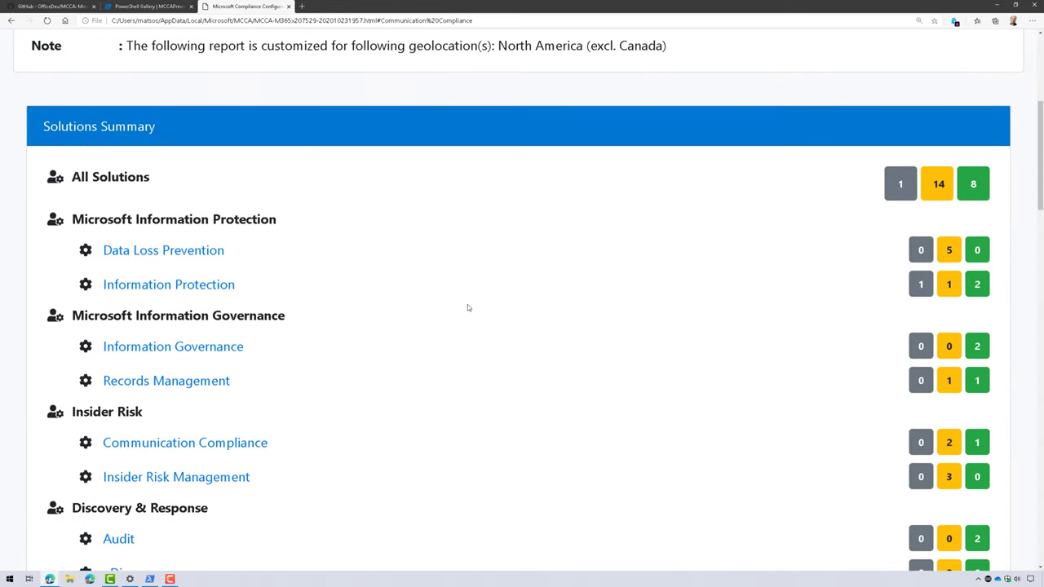
{"action": "scroll", "scroll_direction": "down", "scroll_amount": 3}
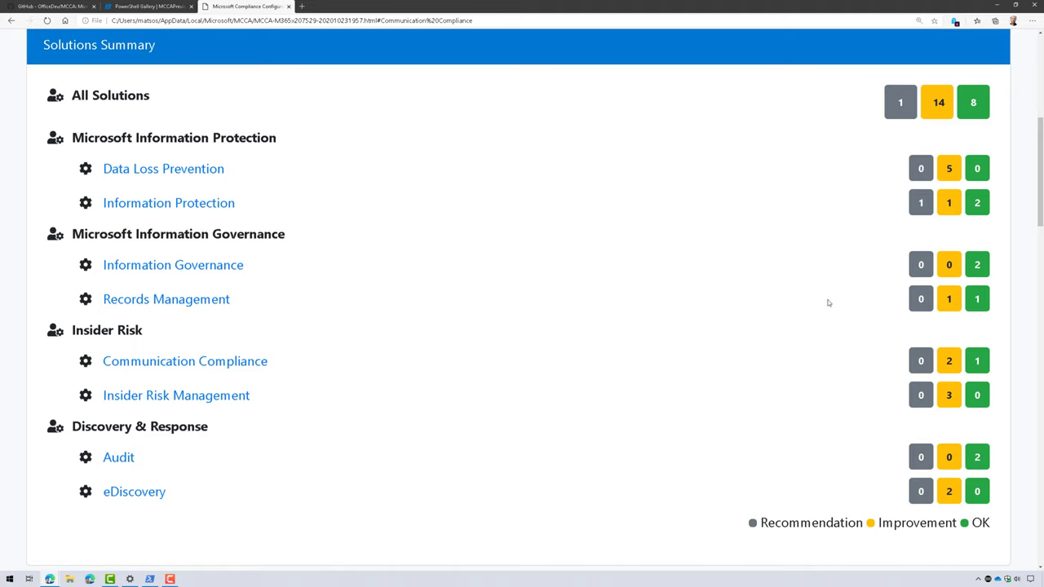
{"action": "mouse_move", "coordinate": [892, 483]}
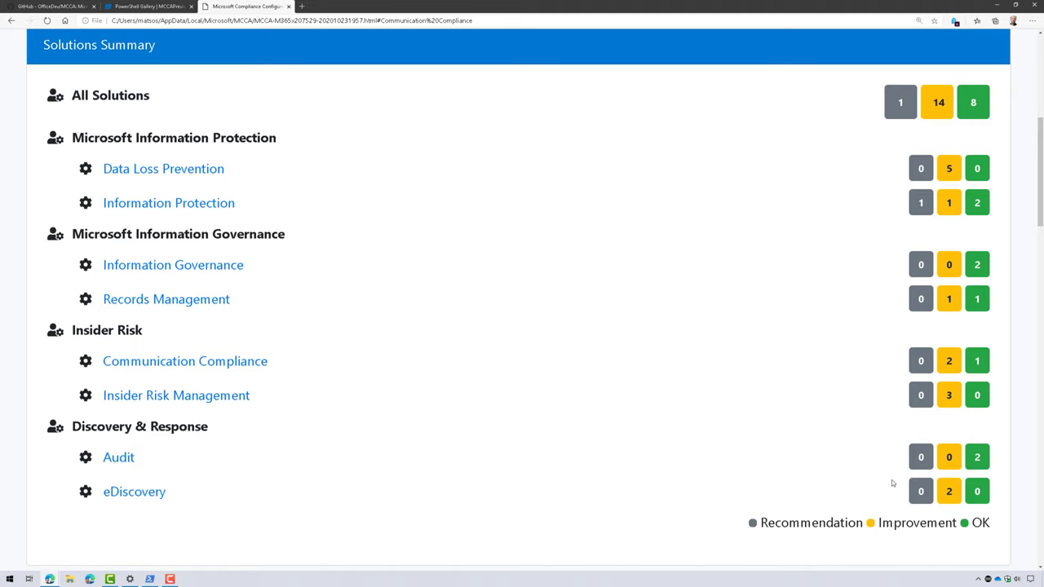
{"action": "mouse_move", "coordinate": [956, 117]}
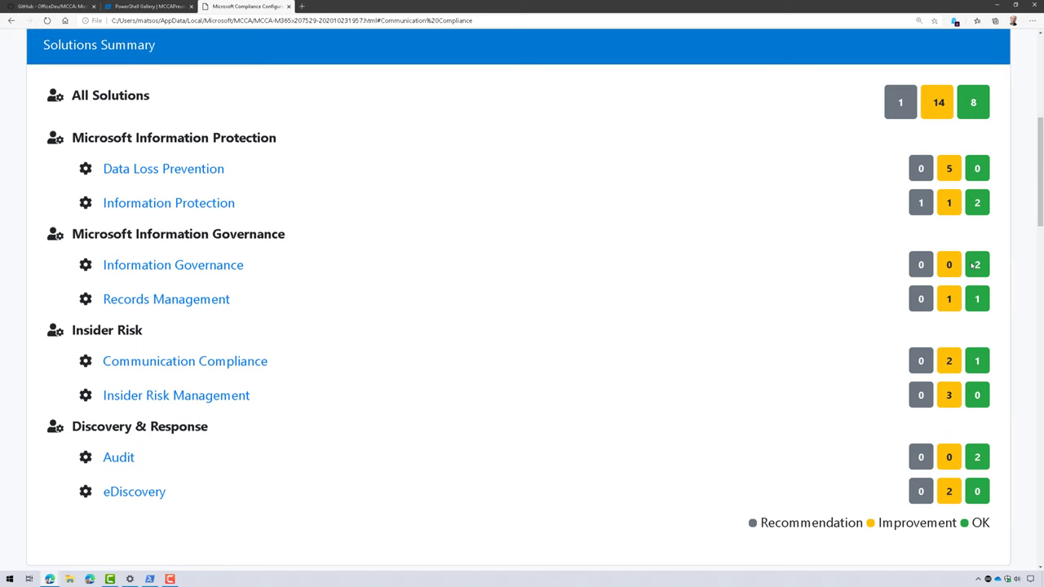
{"action": "scroll", "scroll_direction": "down", "scroll_amount": 3}
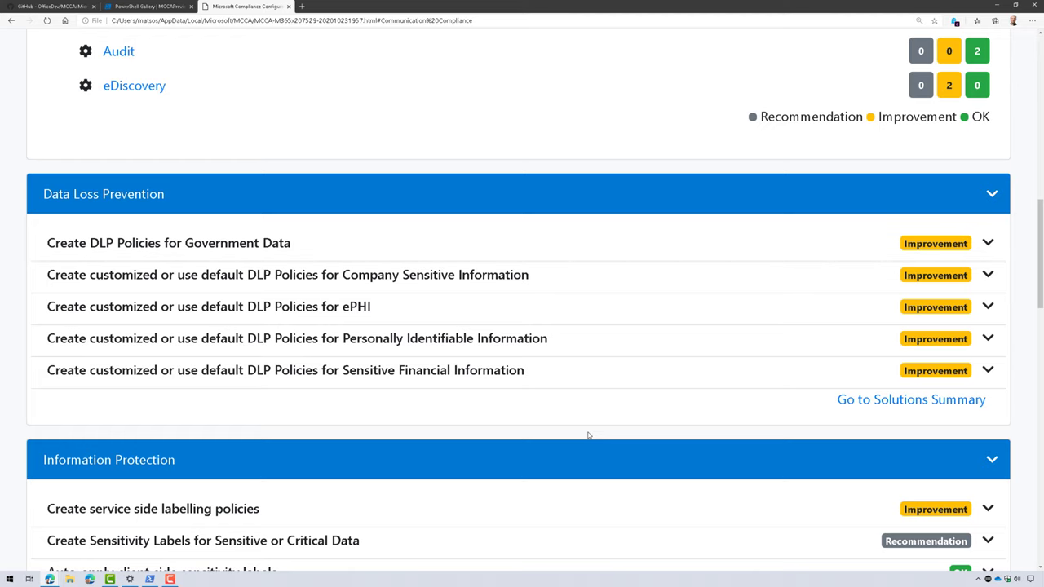
Scroll through the remaining solution sections to eDiscovery, then jump back to Solutions Summary
{"action": "scroll", "scroll_direction": "down", "scroll_amount": 3}
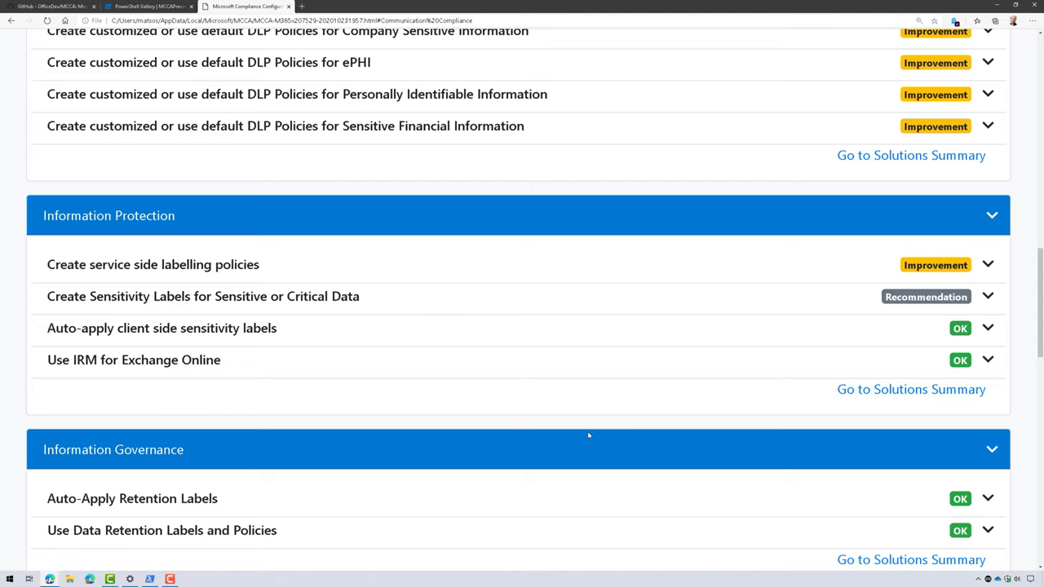
{"action": "scroll", "scroll_direction": "down", "scroll_amount": 3}
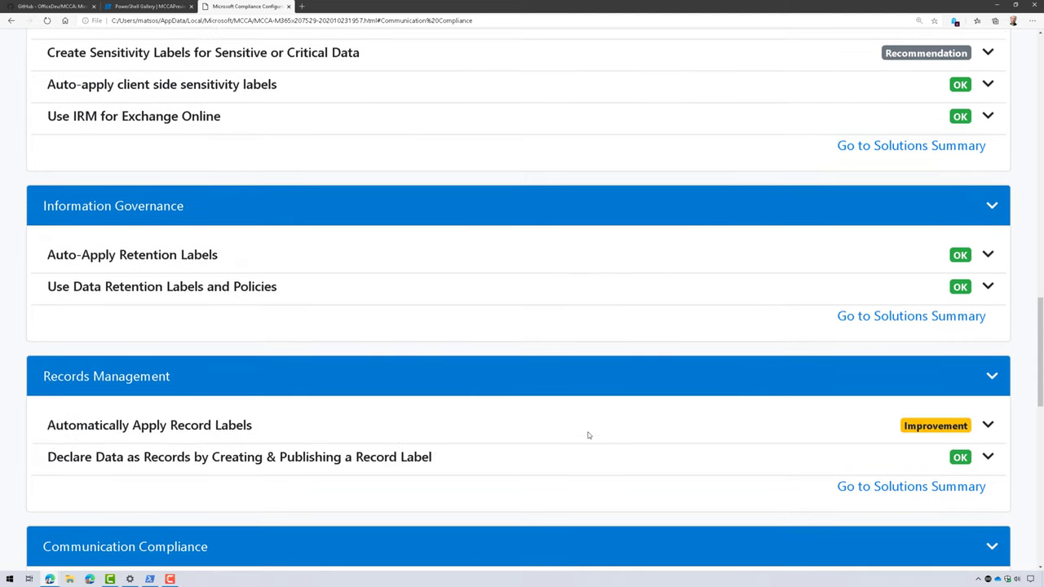
{"action": "scroll", "scroll_direction": "down", "scroll_amount": 3}
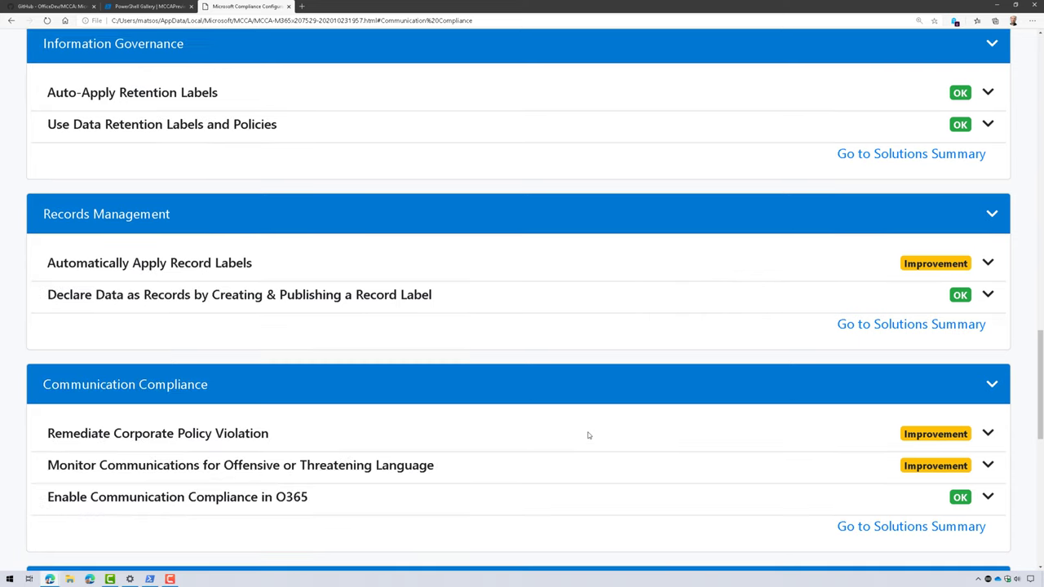
{"action": "scroll", "scroll_direction": "down", "scroll_amount": 3}
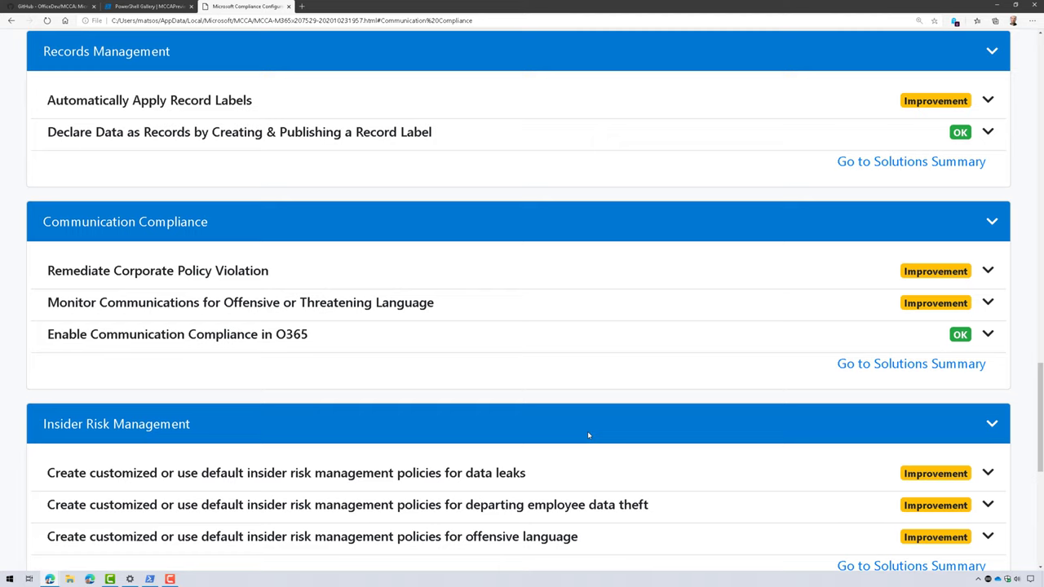
{"action": "scroll", "scroll_direction": "down", "scroll_amount": 3}
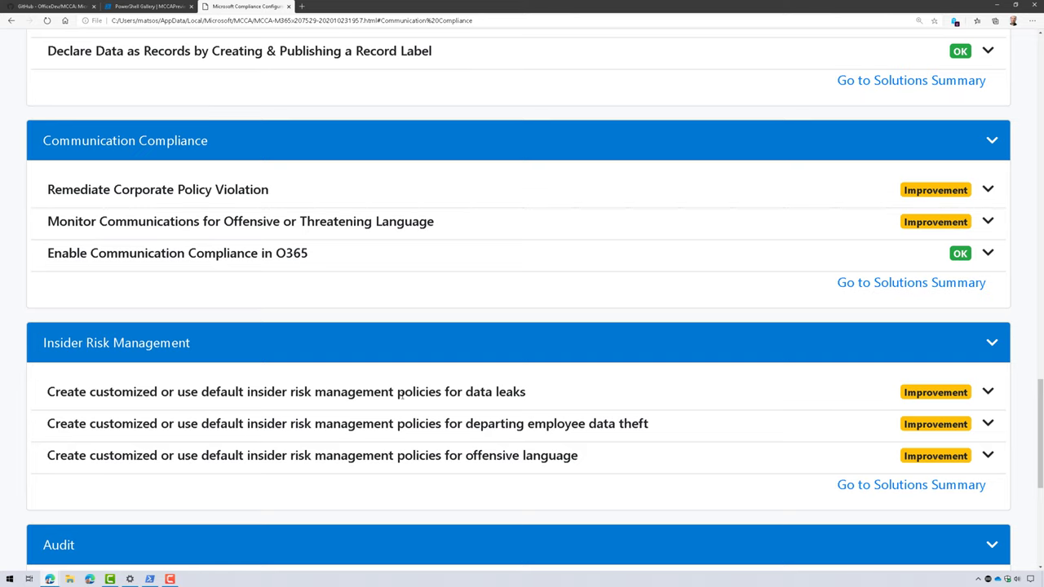
{"action": "scroll", "scroll_direction": "down", "scroll_amount": 3}
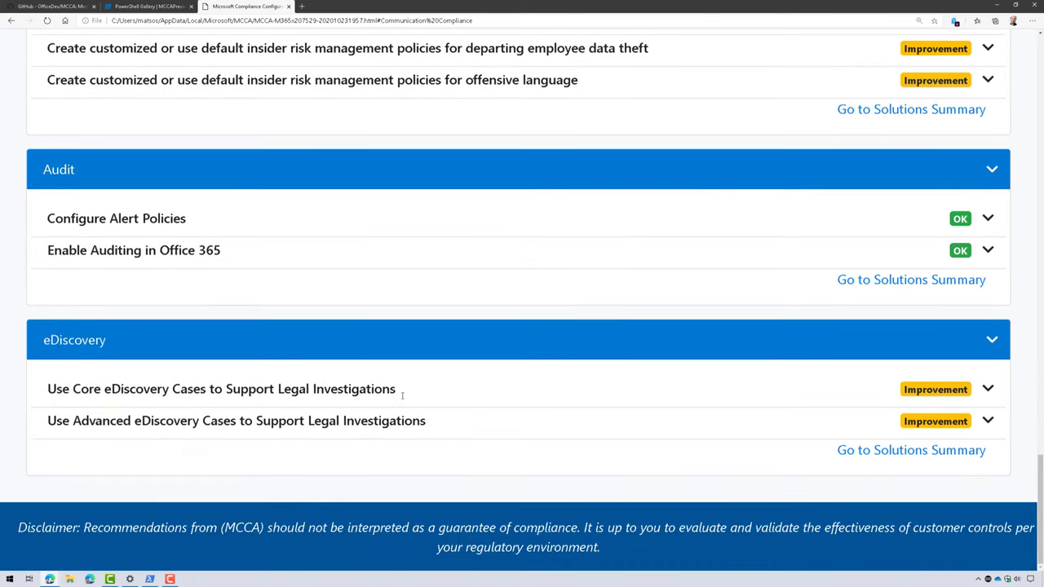
{"action": "scroll", "scroll_direction": "up", "scroll_amount": 3}
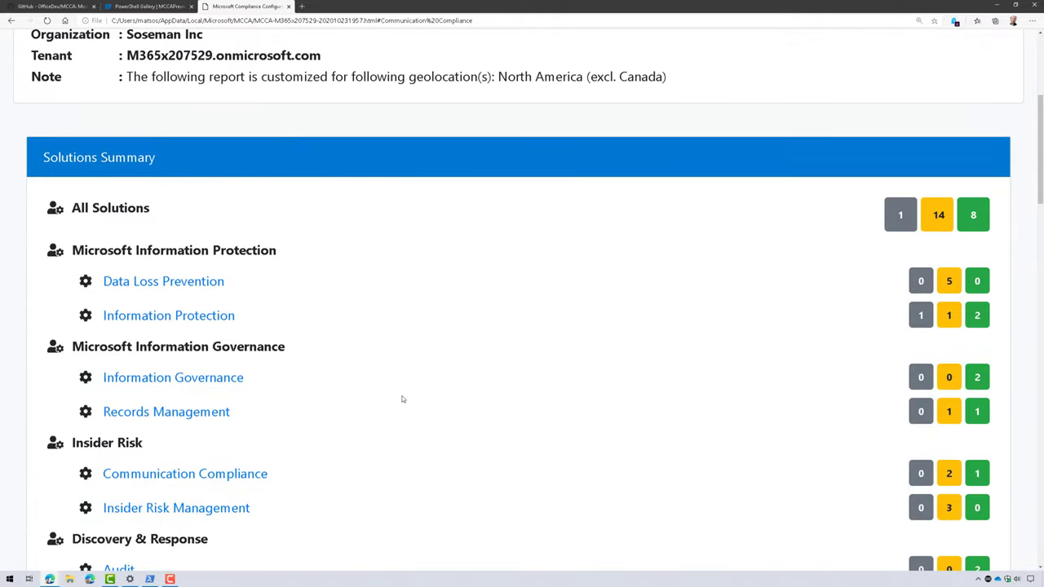
{"action": "left_click", "coordinate": [49, 7]}
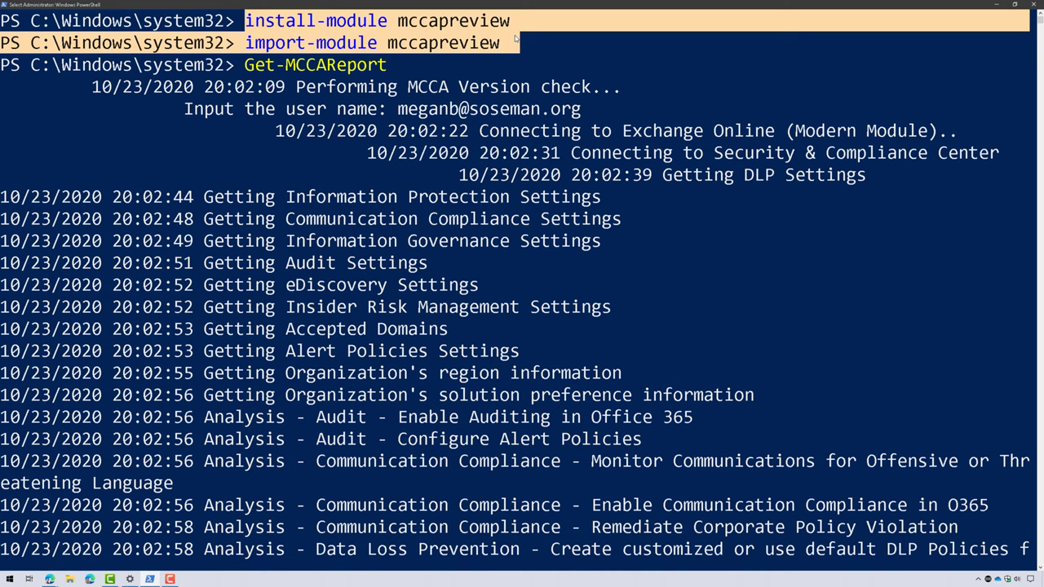
{"action": "mouse_move", "coordinate": [1023, 385]}
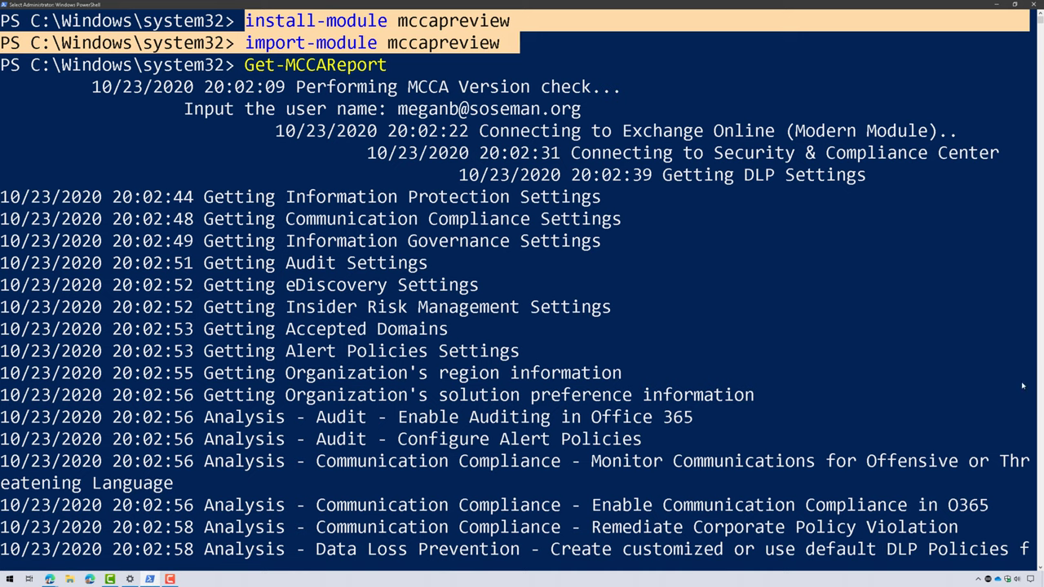